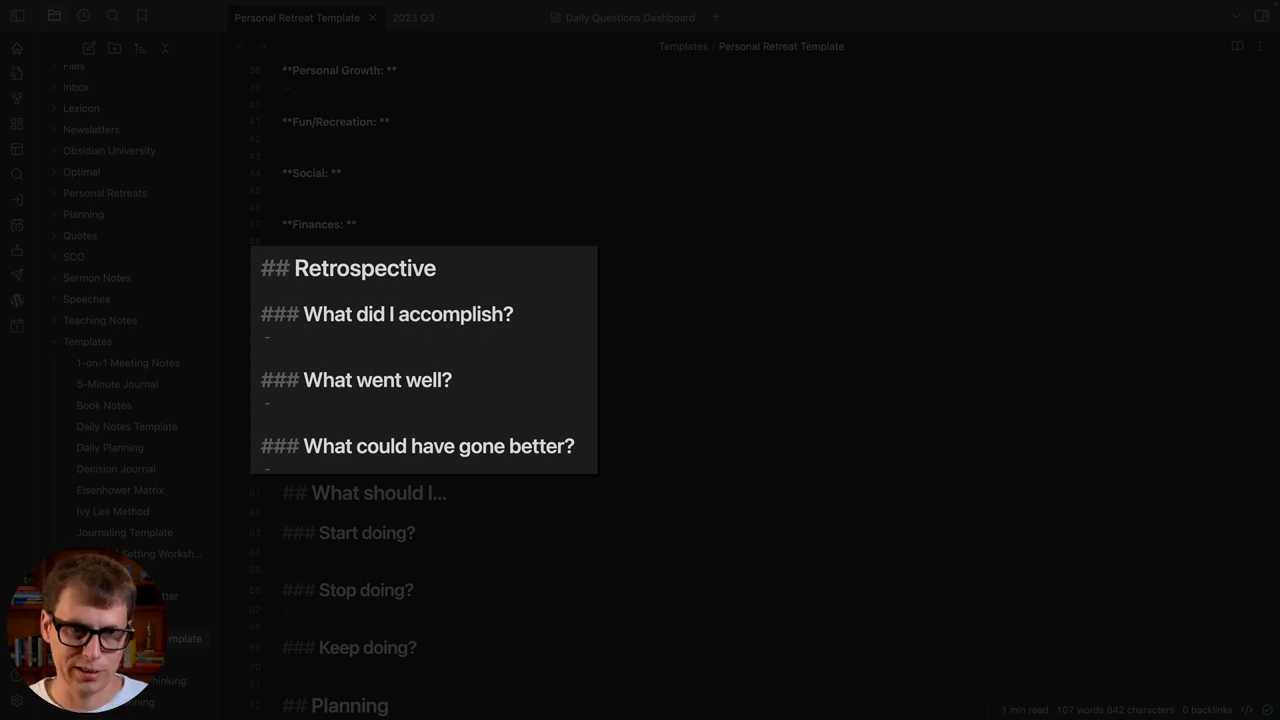
Switch between the Personal Retreat Template and the completed 2023 Q3 note, landing on 2023 Q3
scroll("down", 3)
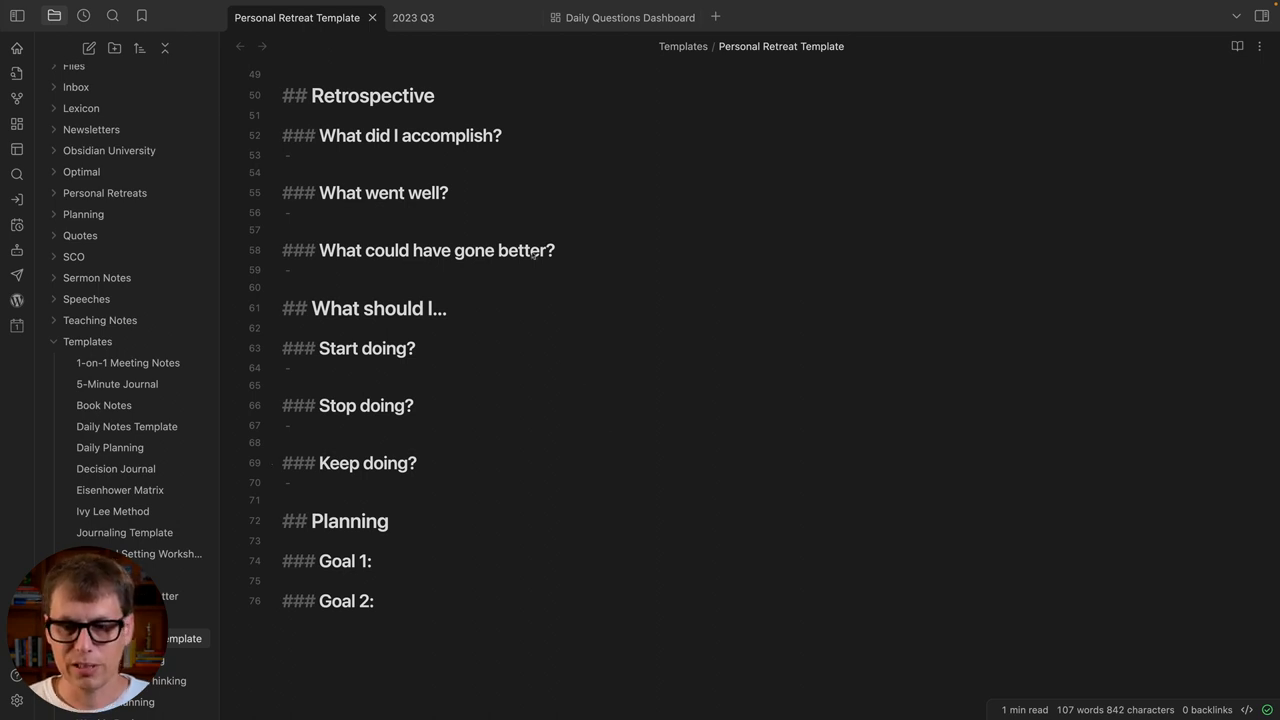
left_click(412, 16)
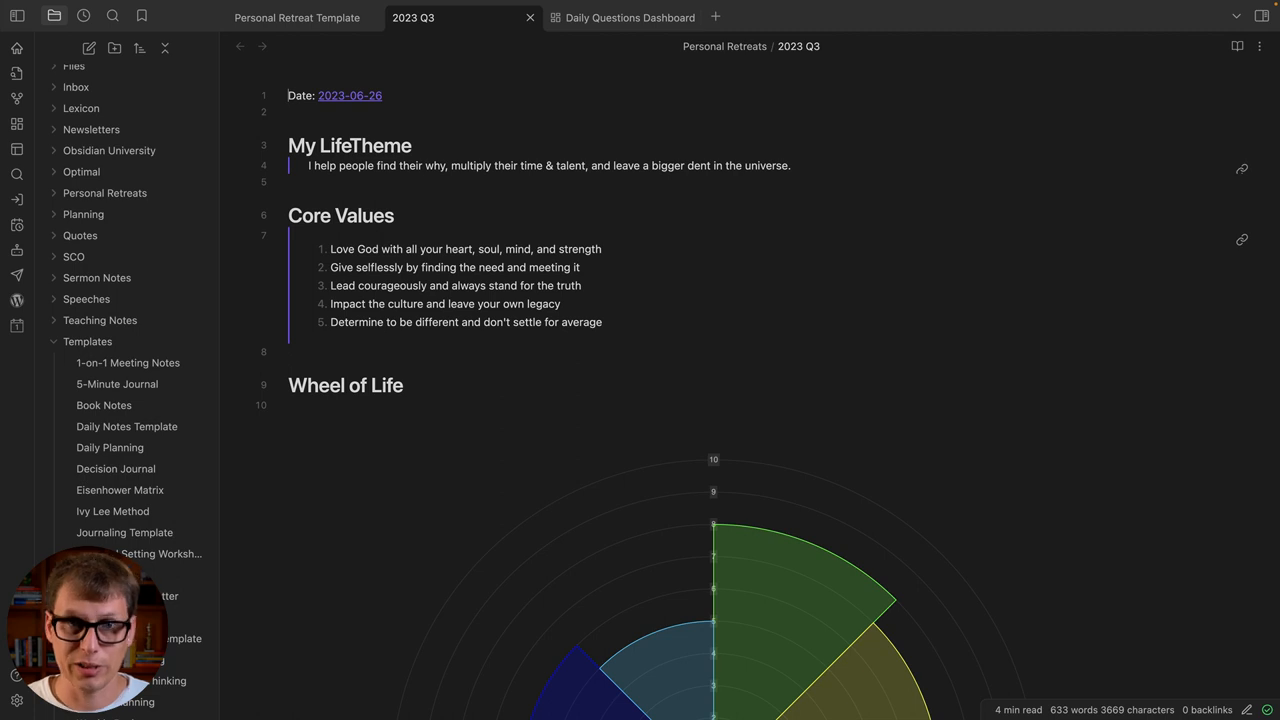
left_click(296, 16)
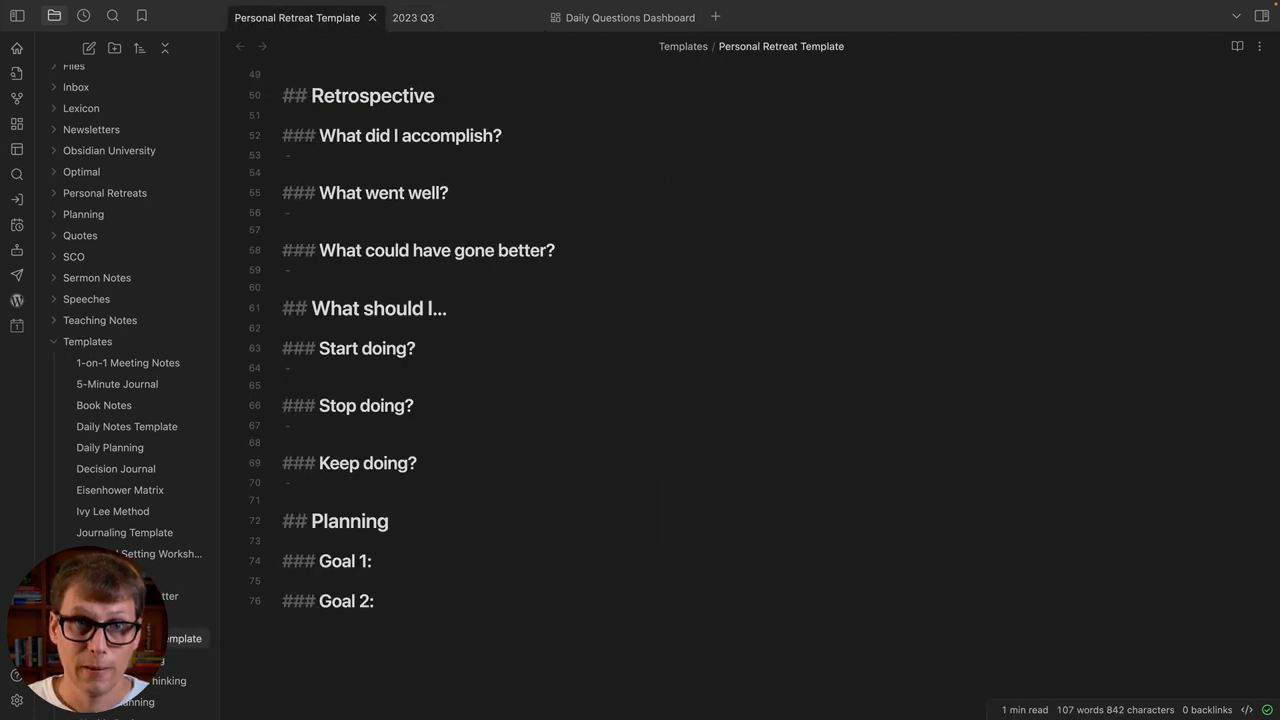
left_click(412, 16)
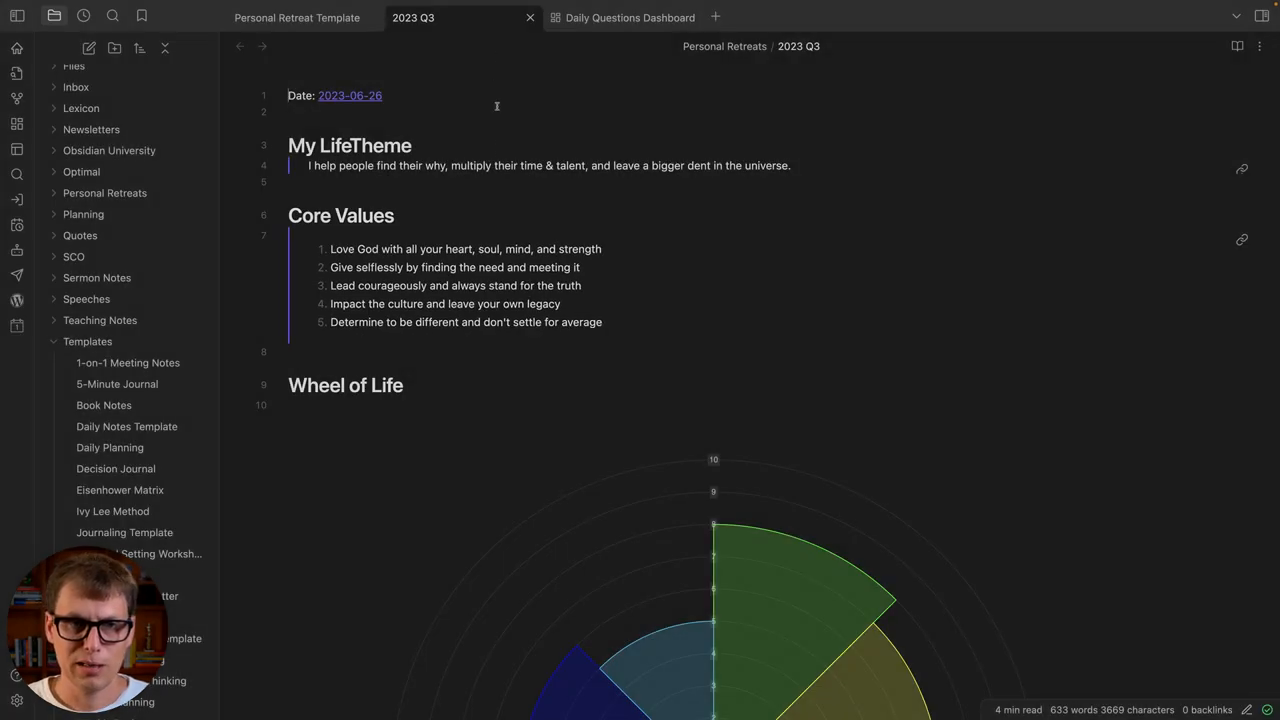
scroll("down", 3)
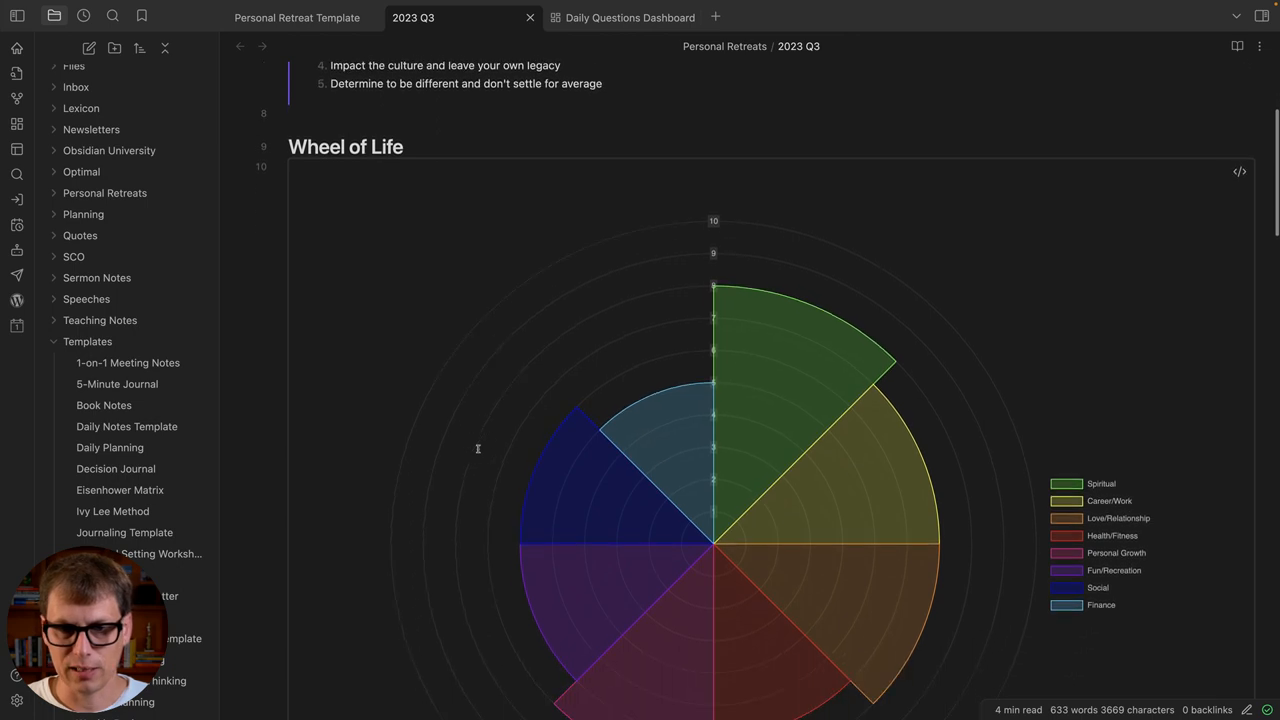
scroll("down", 3)
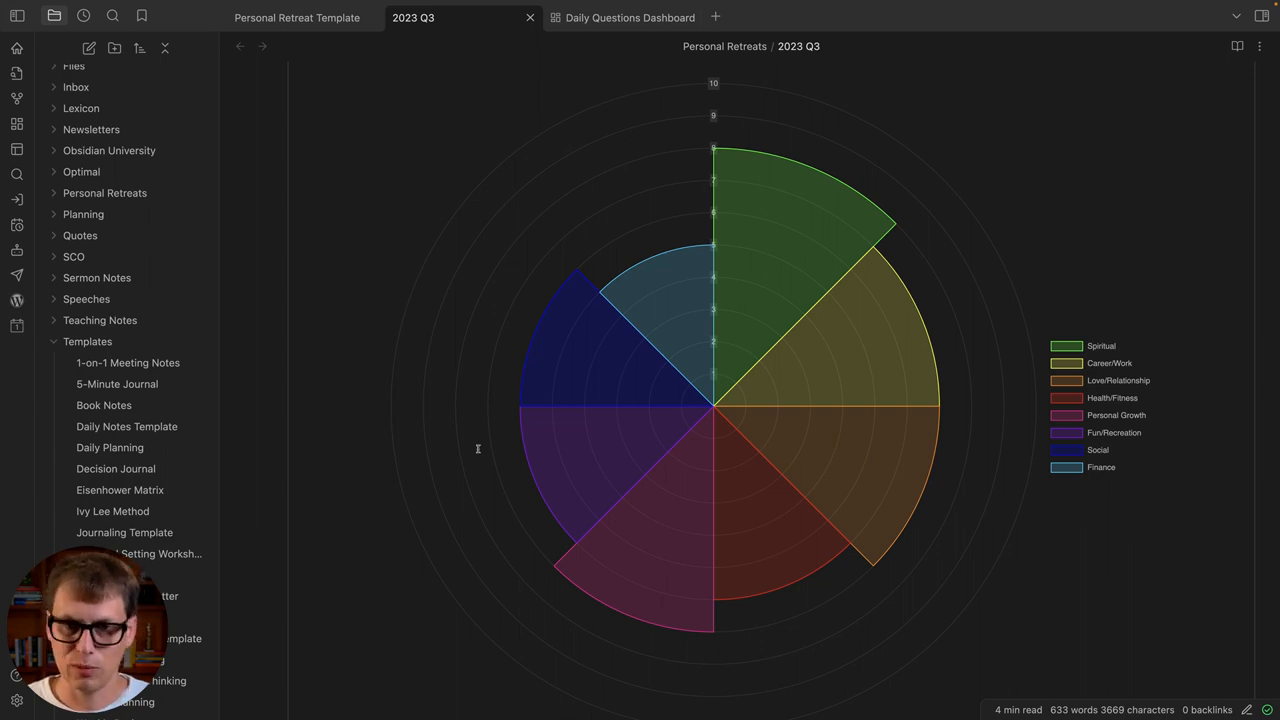
scroll("down", 3)
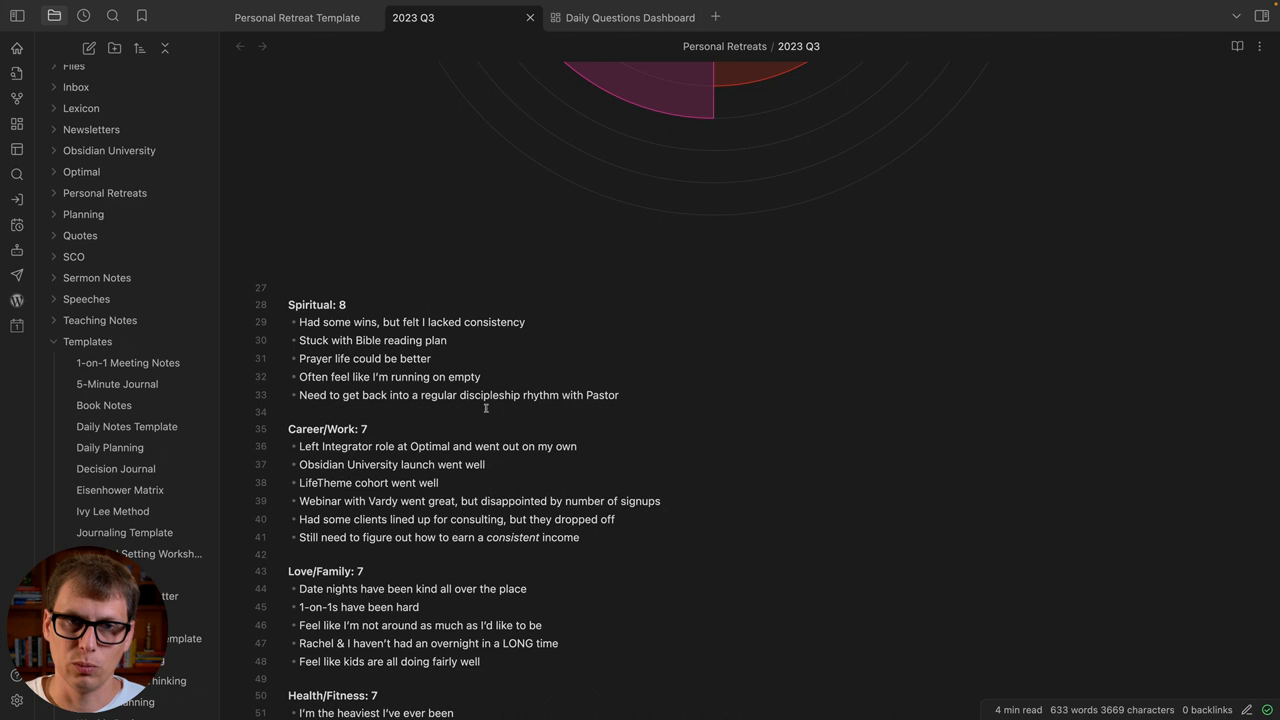
left_click(618, 16)
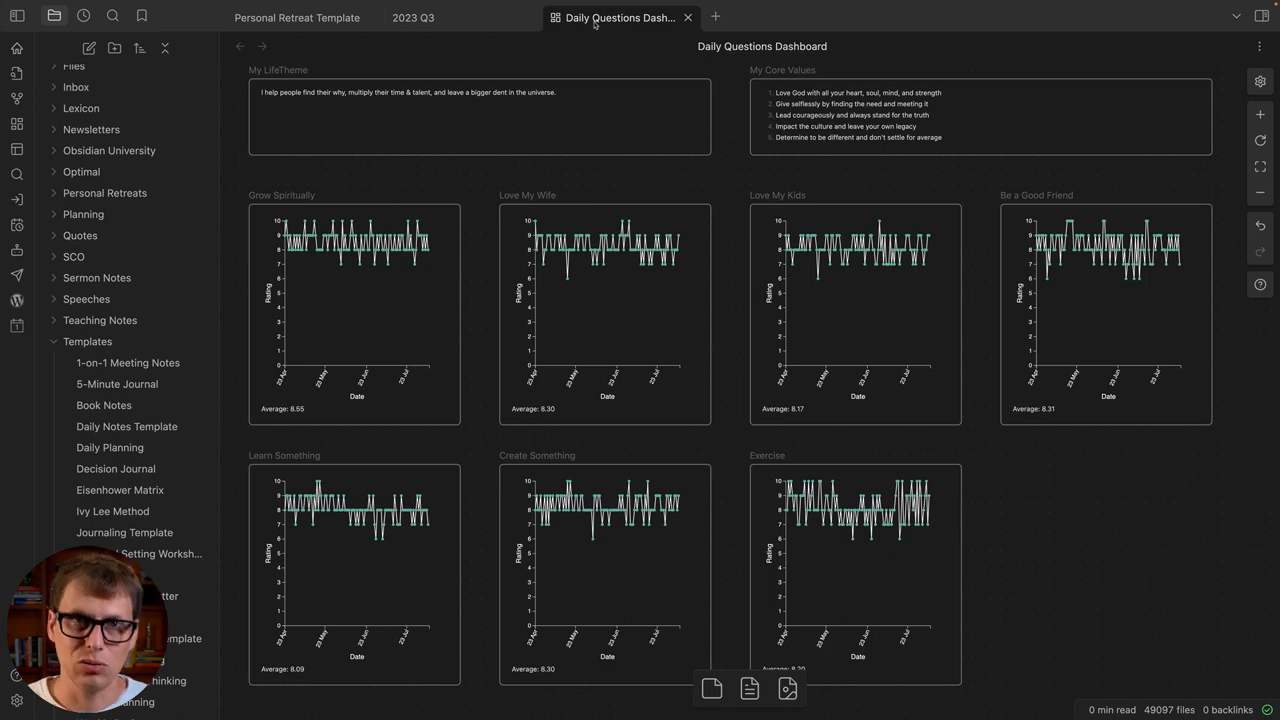
Return from the Daily Questions Dashboard to the 2023 Q3 retreat note
left_click(412, 16)
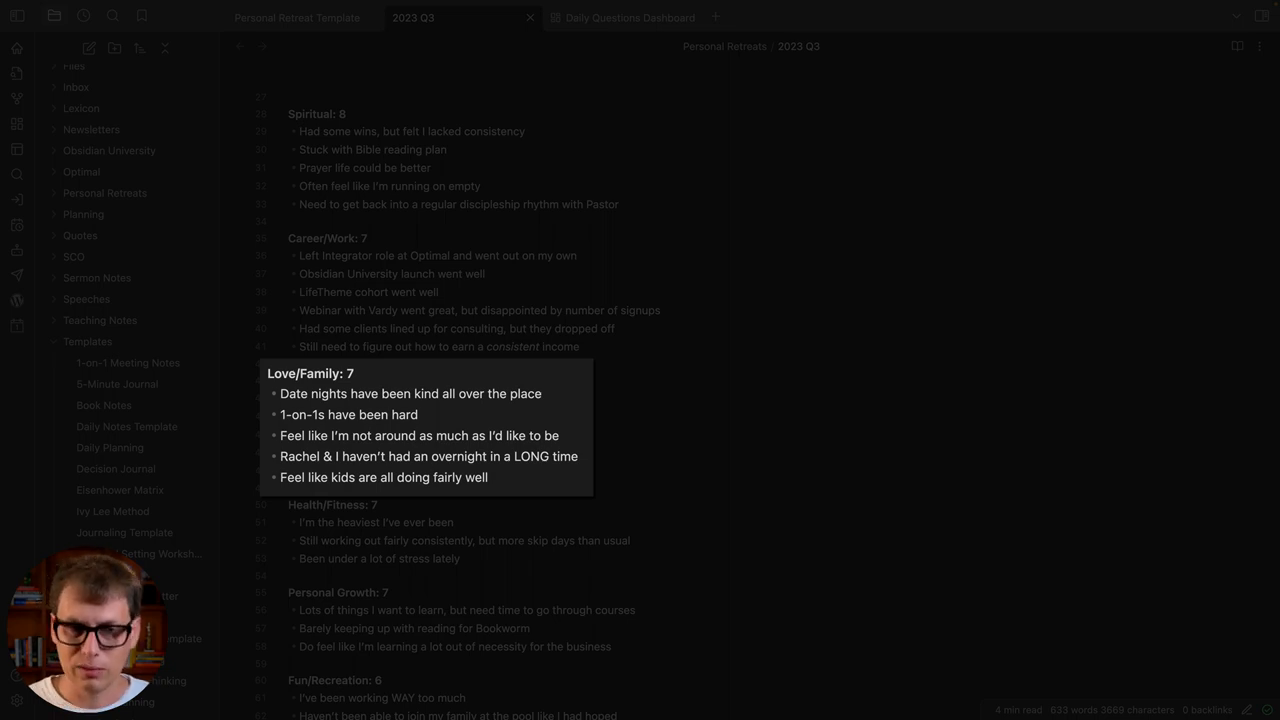
mouse_move(332, 504)
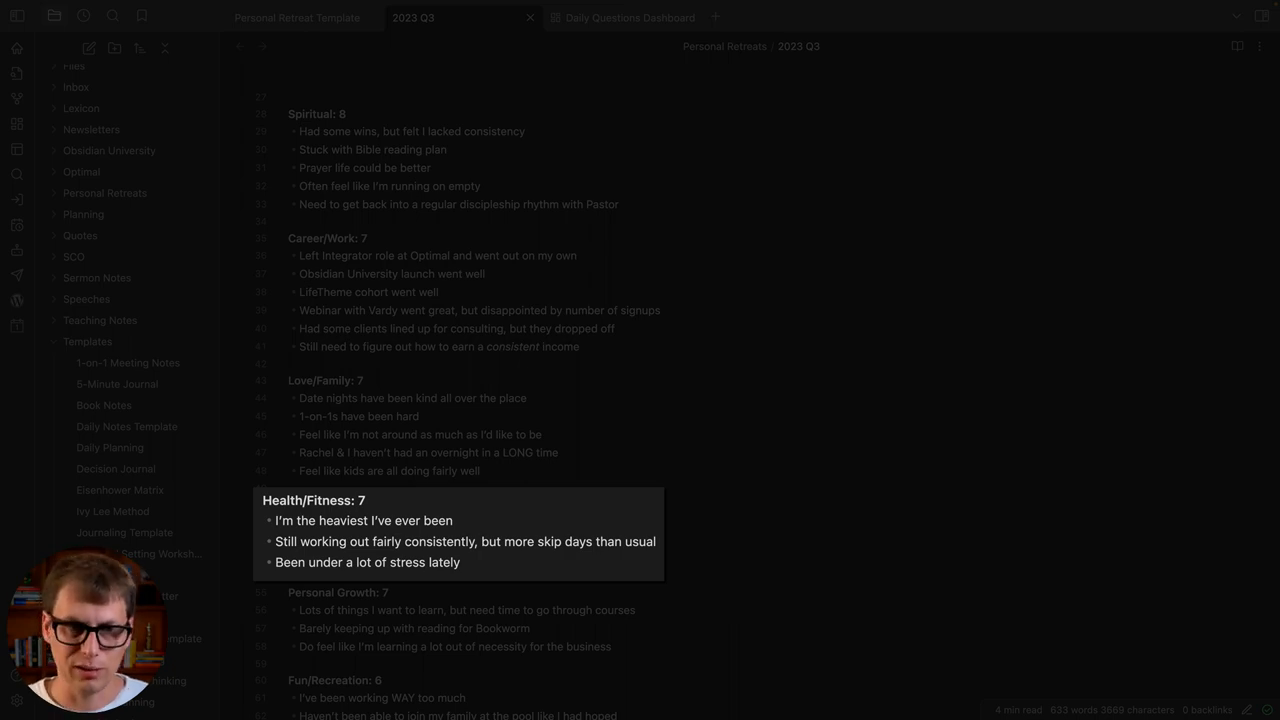
scroll("down", 3)
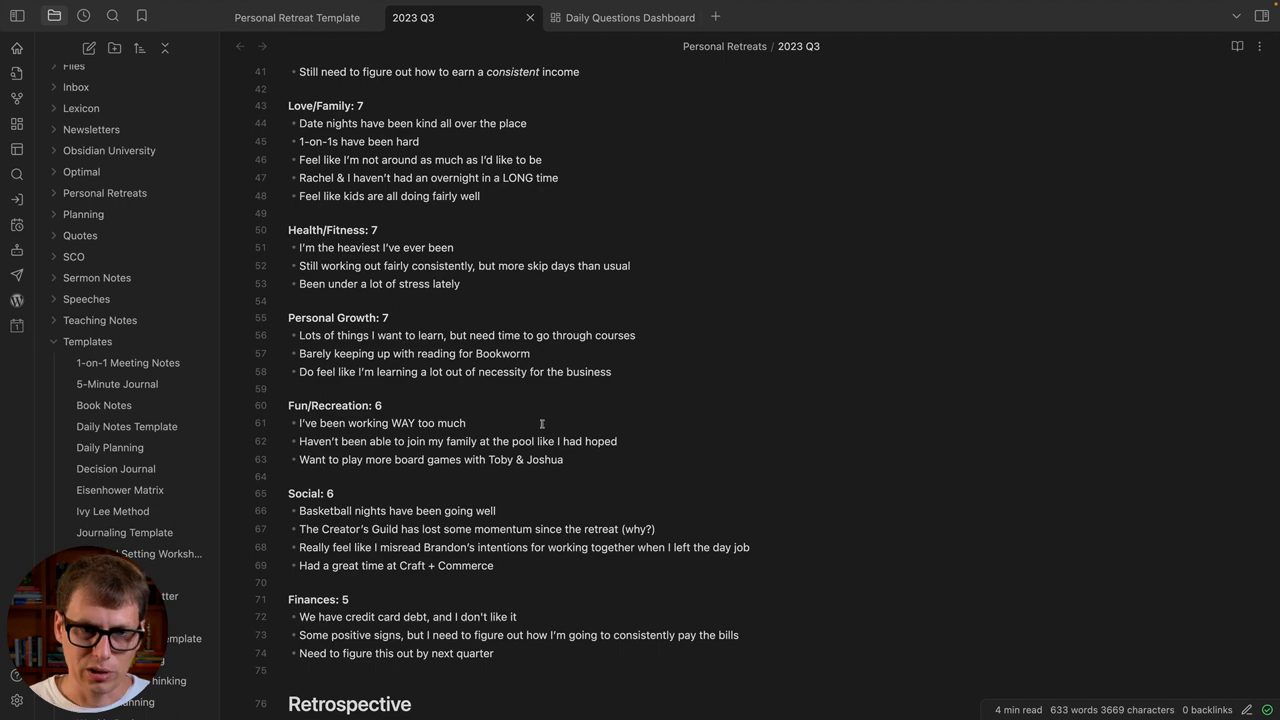
scroll("down", 3)
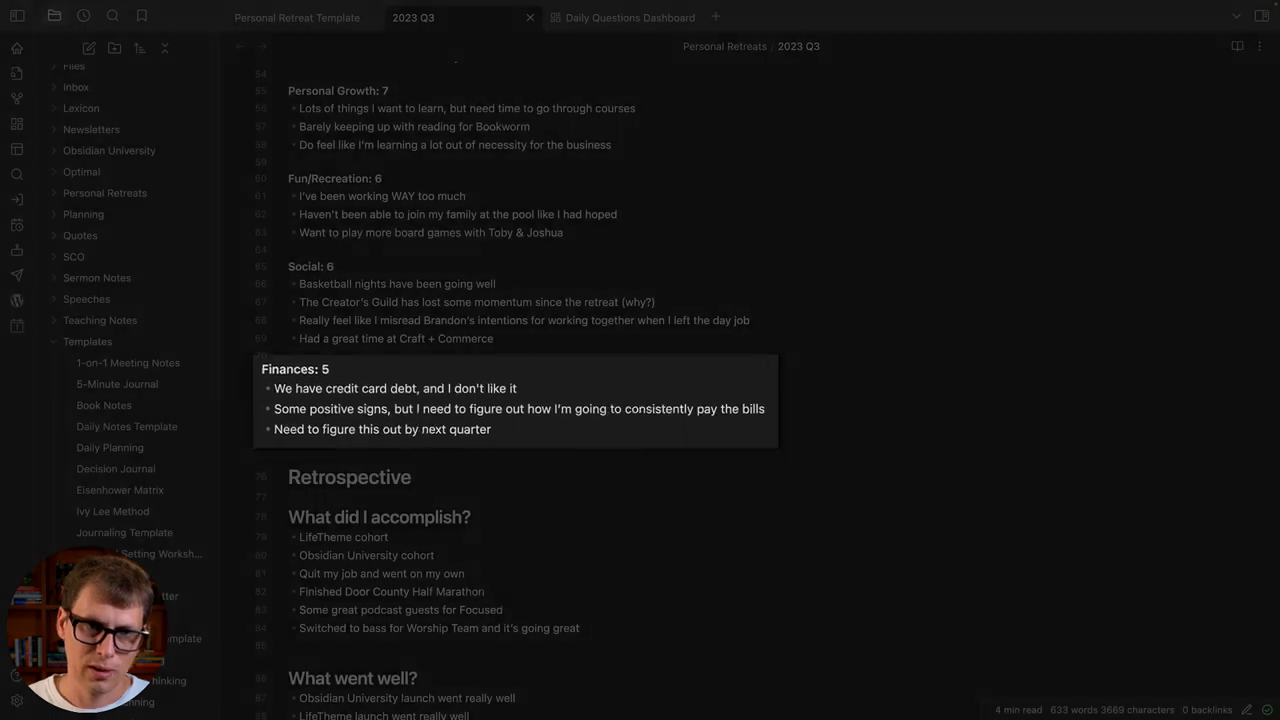
scroll("down", 3)
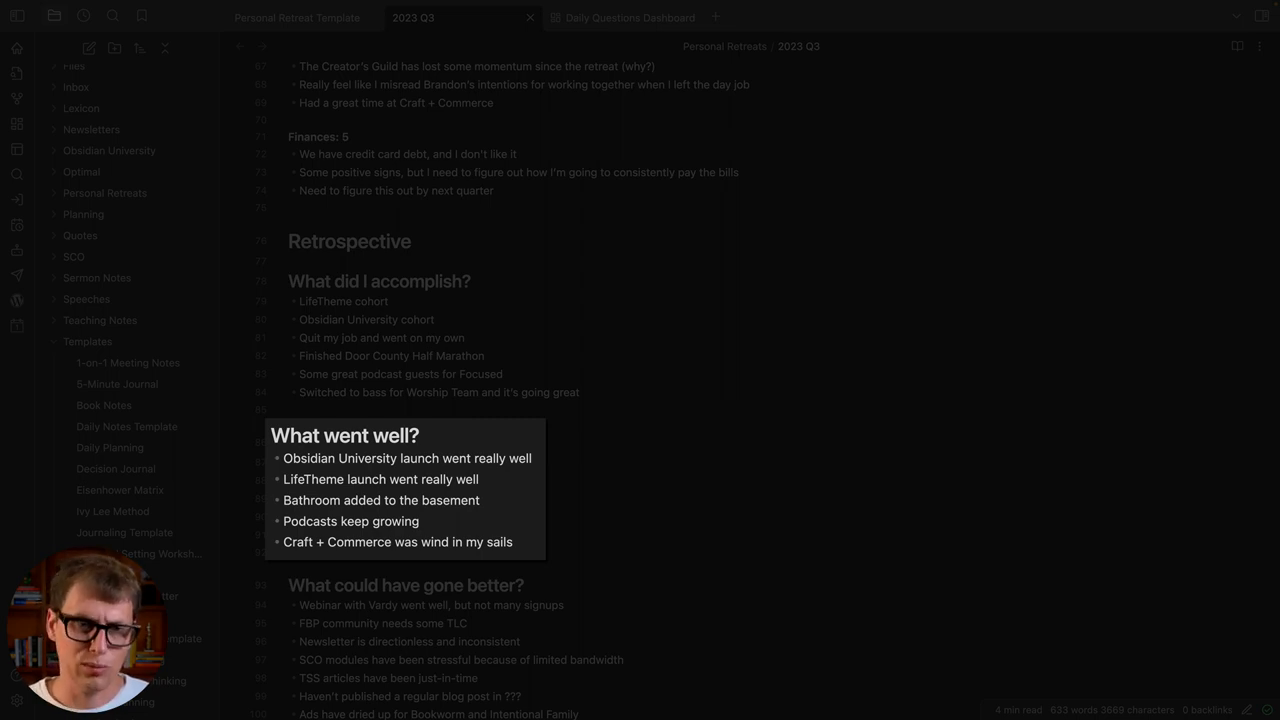
scroll("down", 3)
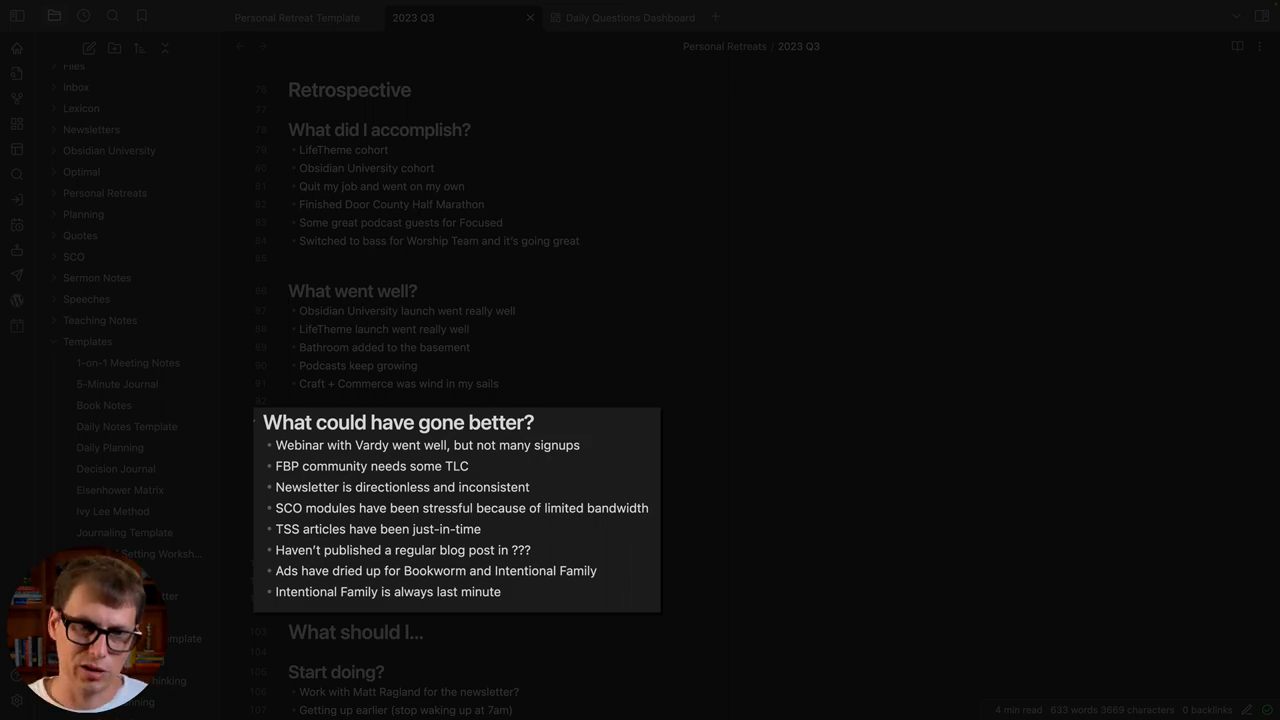
scroll("down", 3)
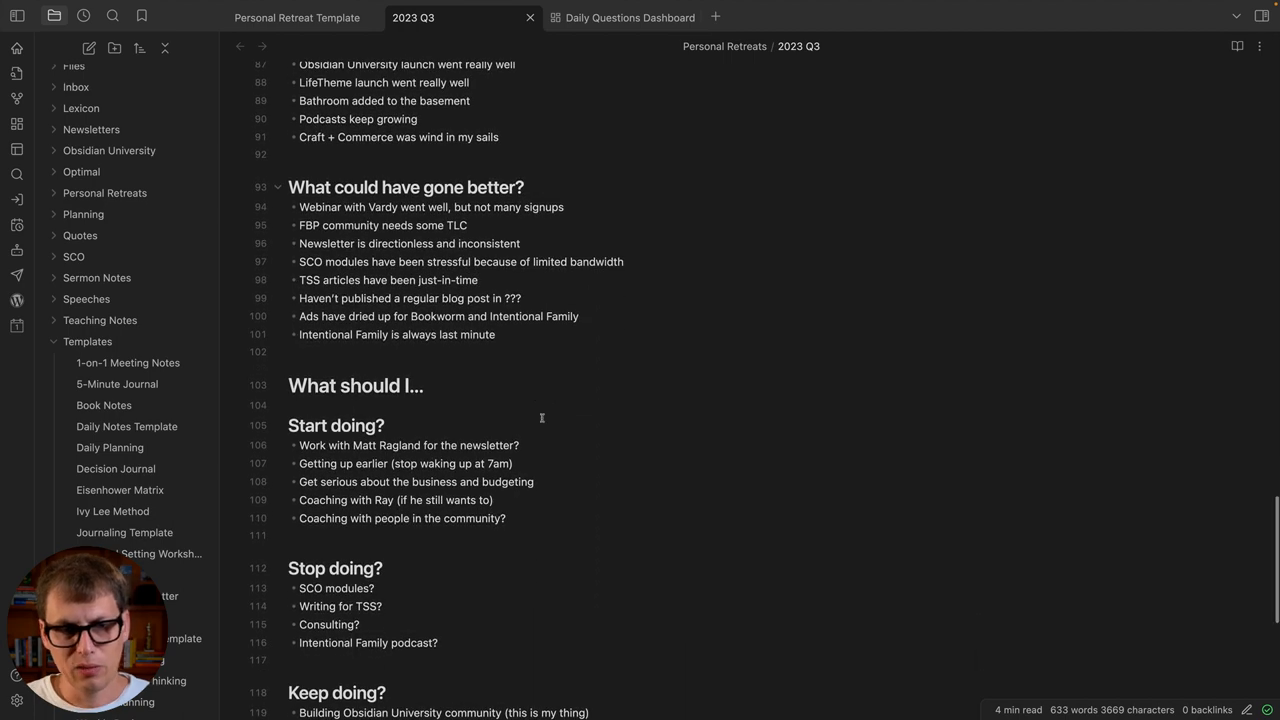
scroll("down", 3)
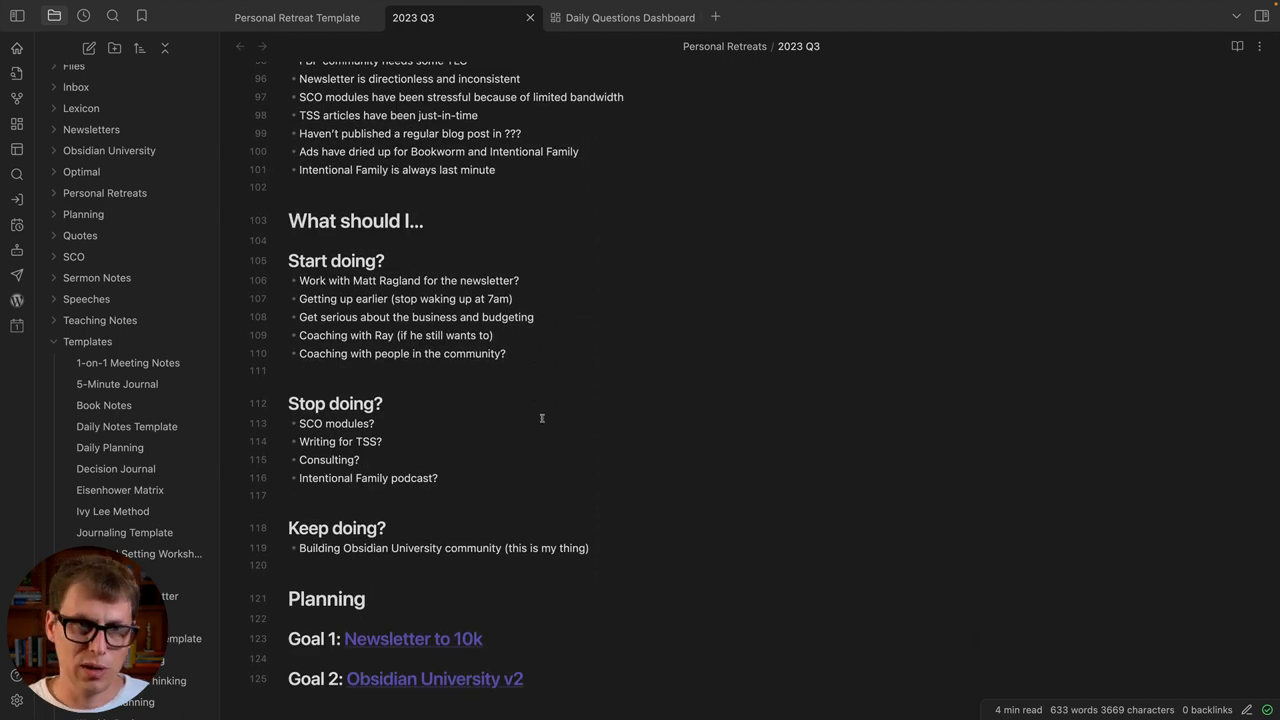